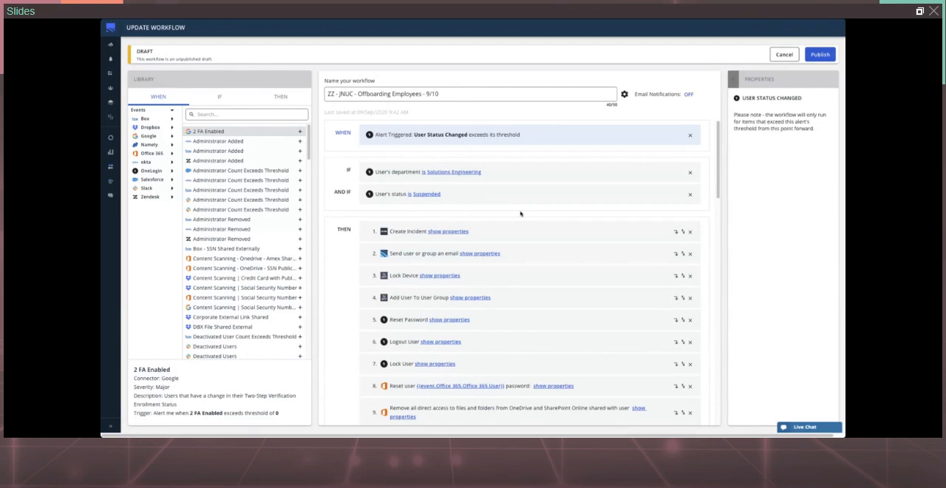
mouse_move(398, 145)
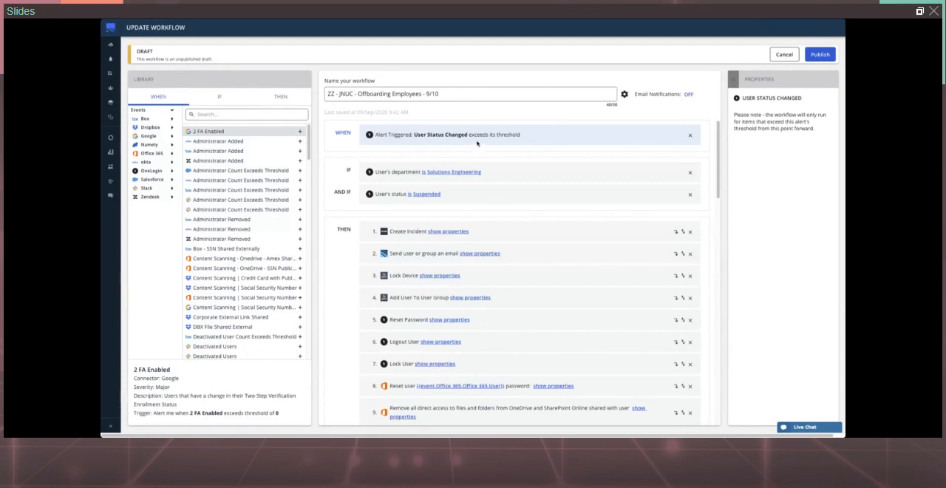
mouse_move(482, 146)
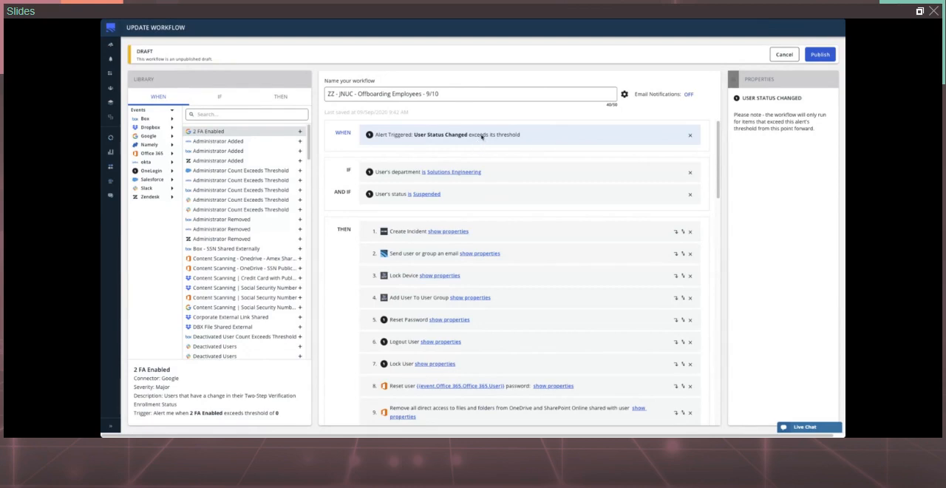
mouse_move(419, 197)
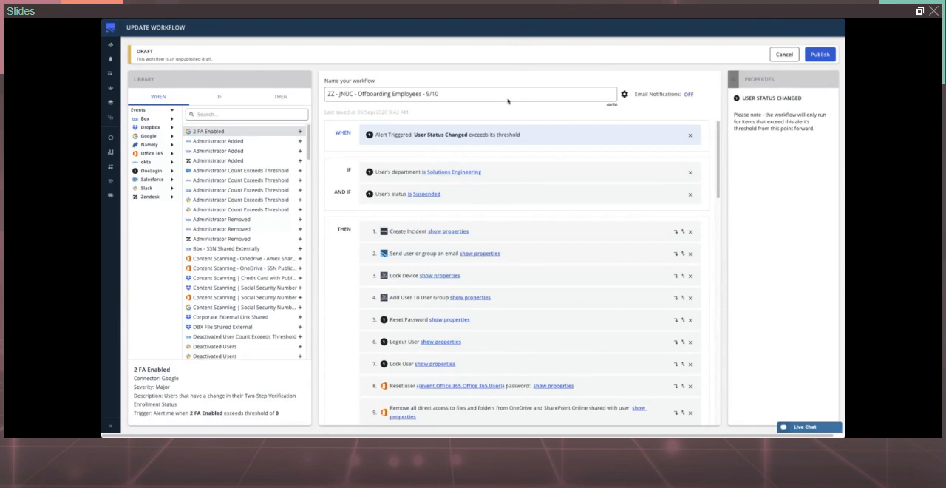
mouse_move(571, 36)
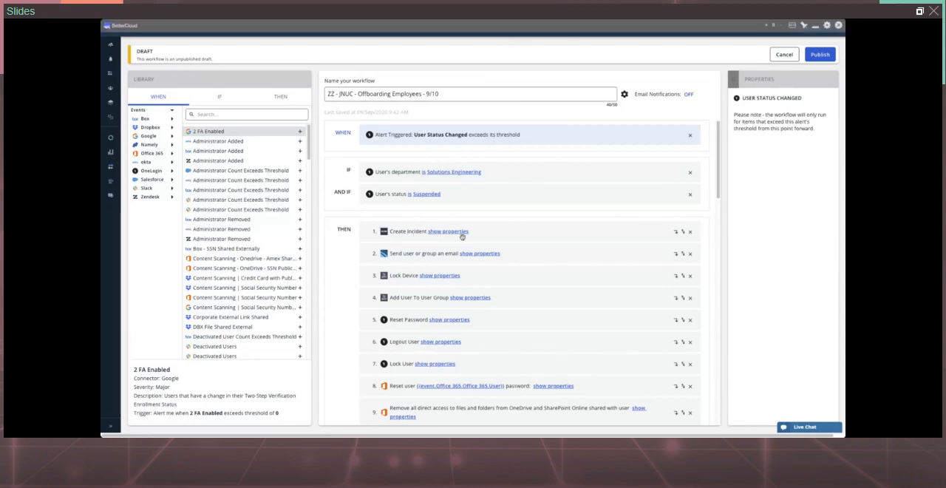
mouse_move(477, 235)
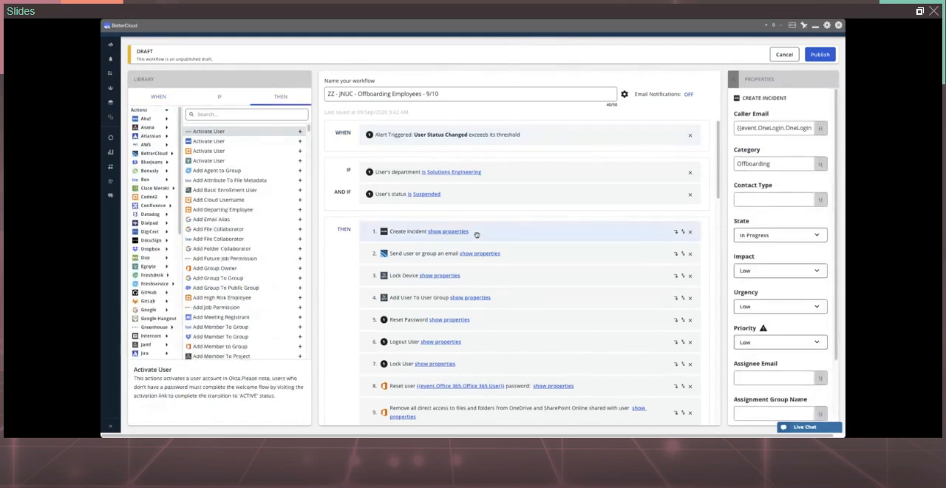
mouse_move(732, 123)
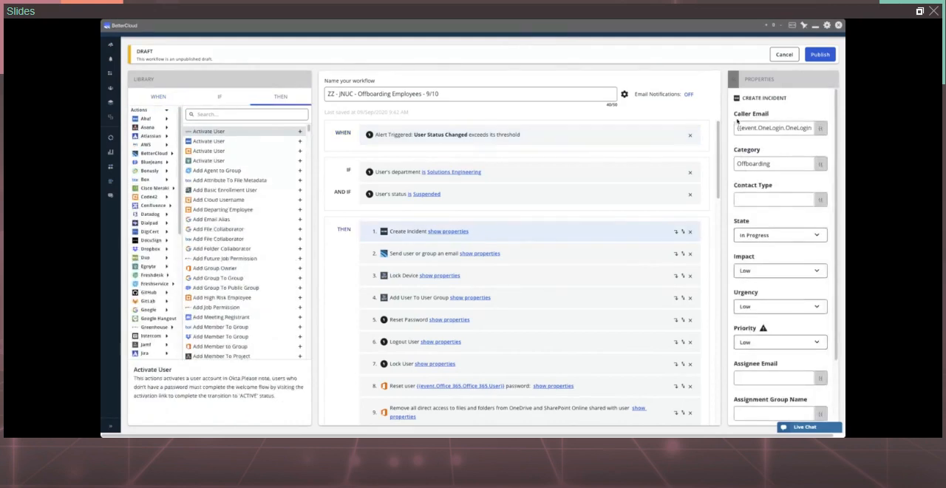
mouse_move(726, 179)
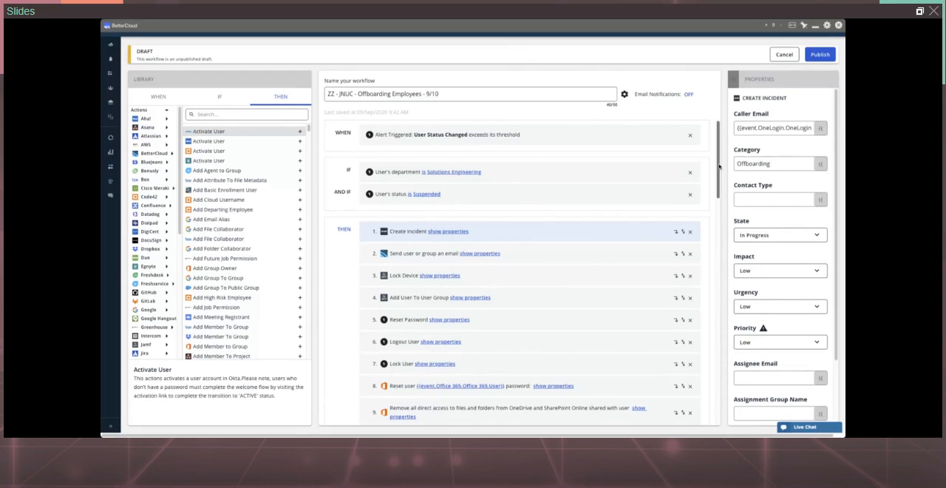
scroll(down, 3)
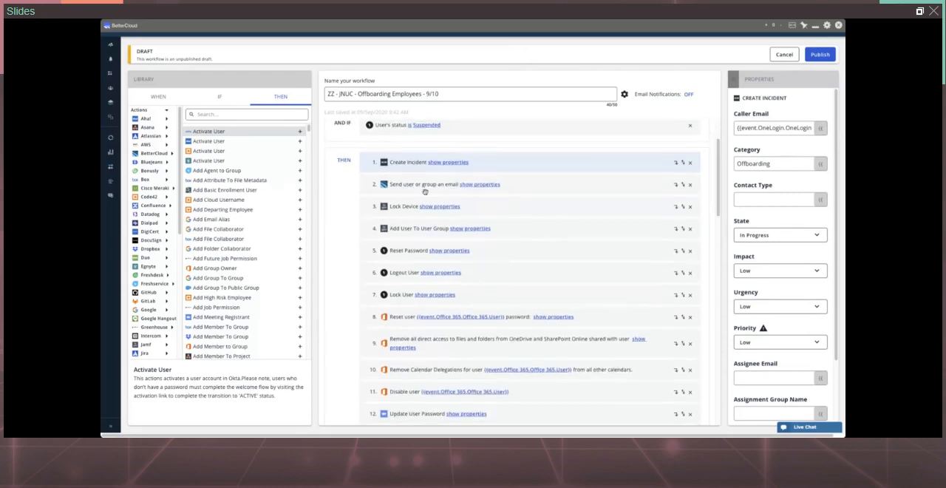
mouse_move(450, 186)
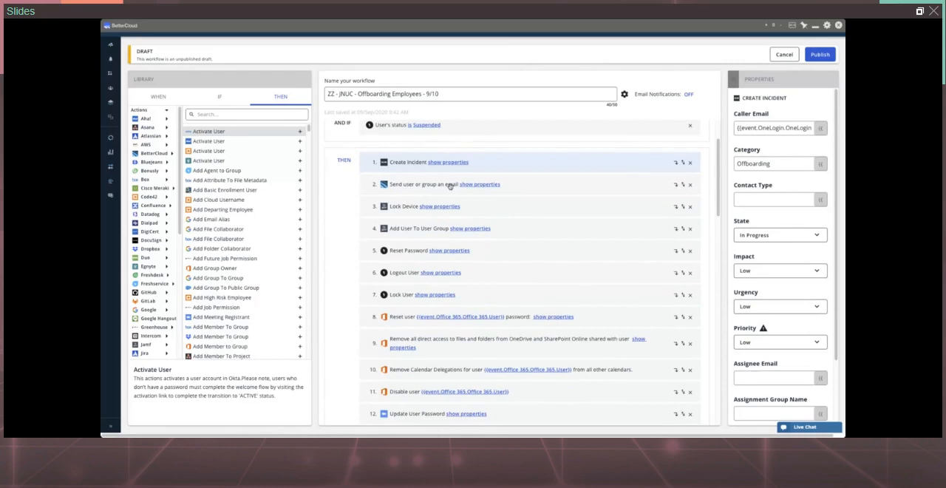
mouse_move(439, 208)
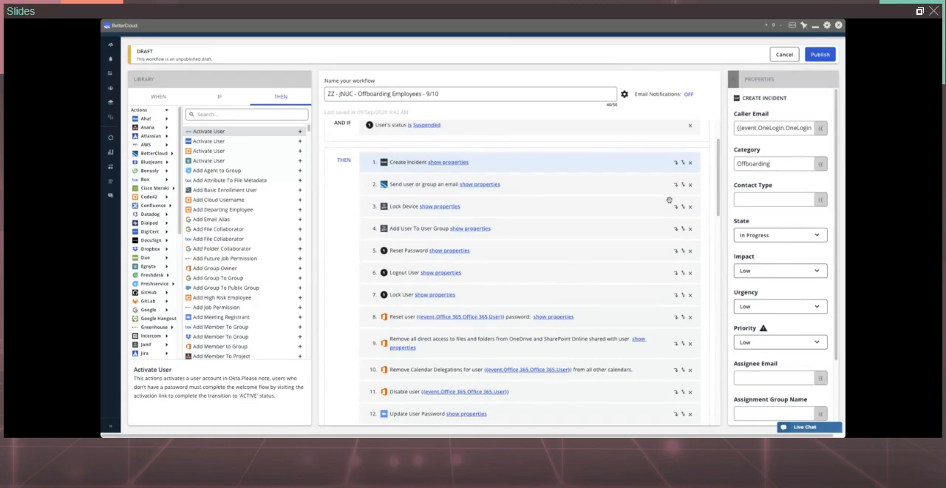
mouse_move(724, 194)
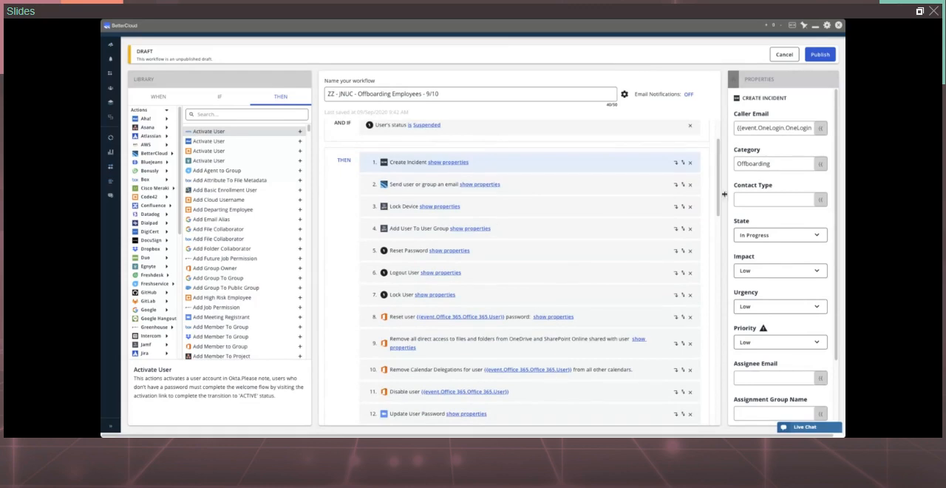
scroll(down, 3)
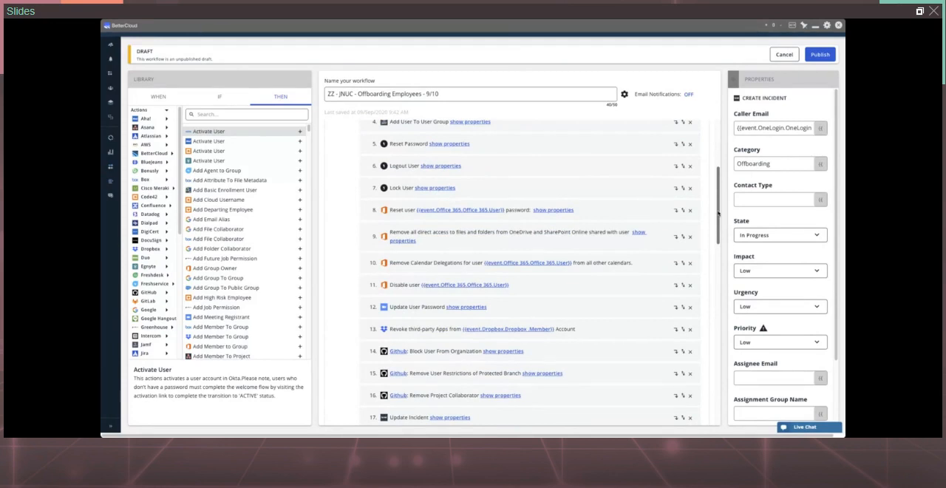
scroll(down, 3)
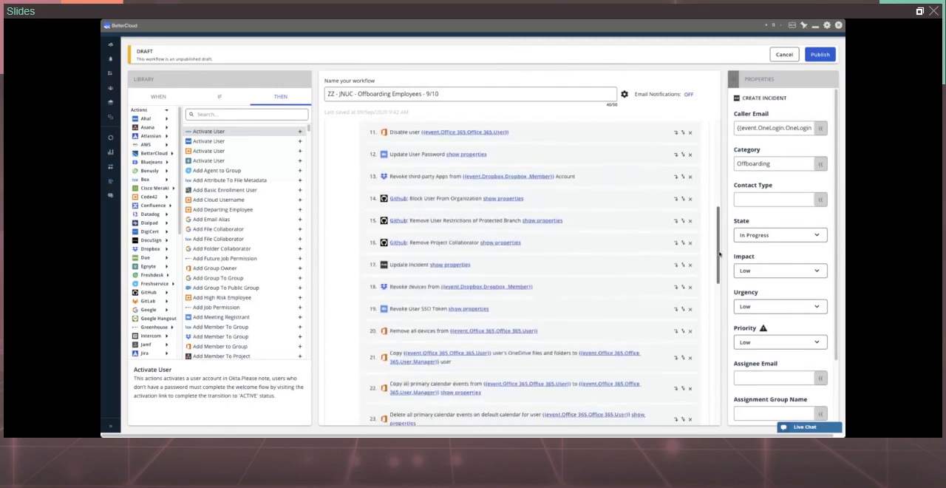
scroll(down, 3)
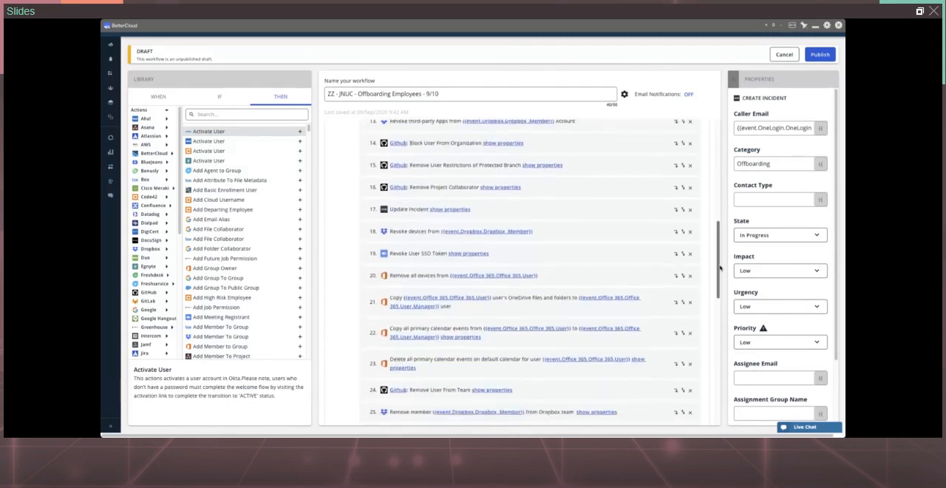
scroll(down, 3)
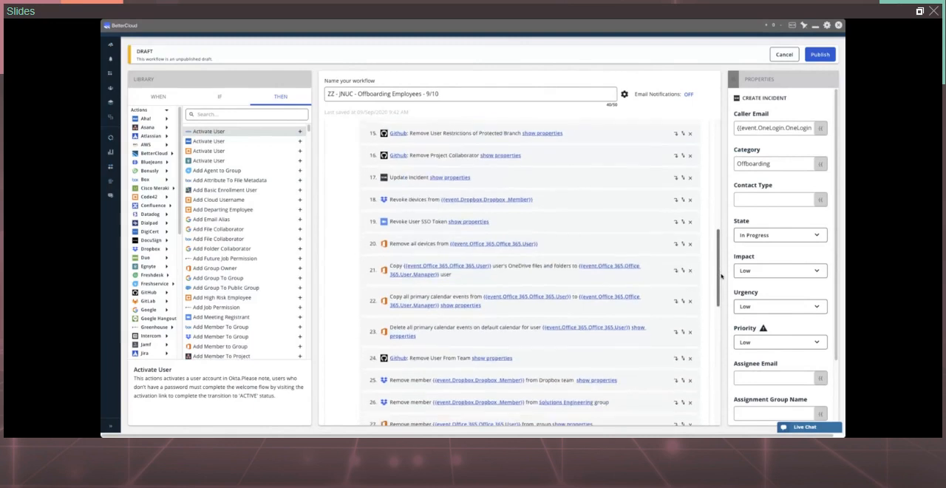
scroll(down, 3)
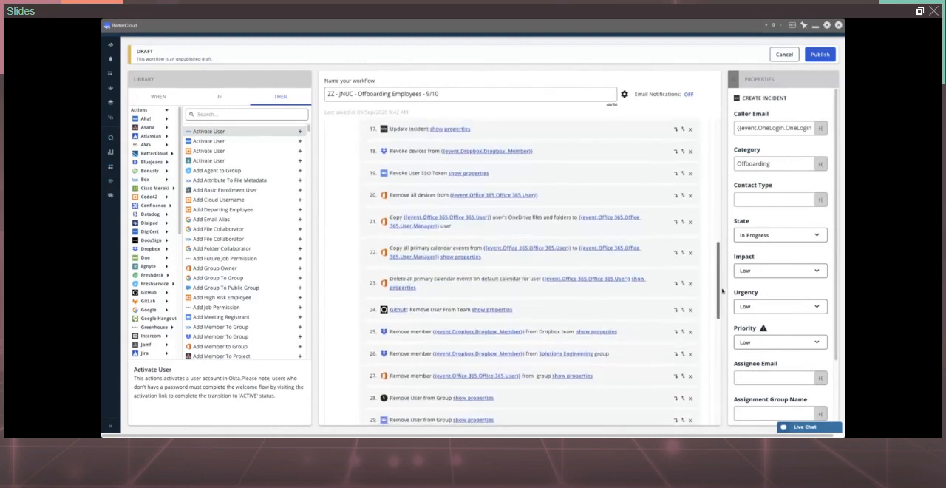
scroll(down, 3)
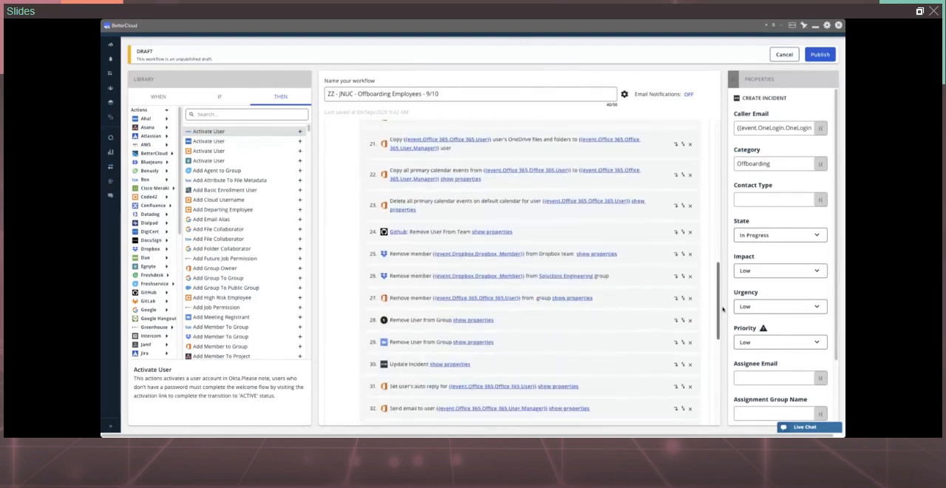
scroll(down, 3)
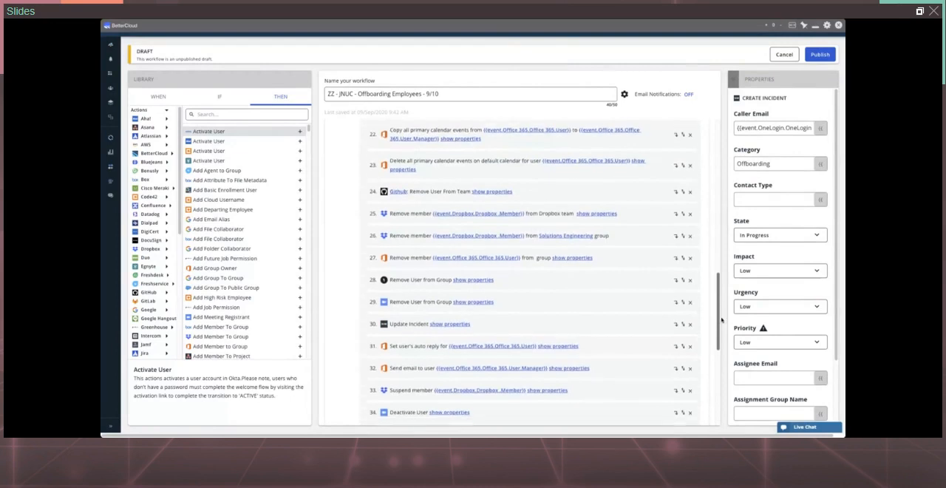
scroll(down, 3)
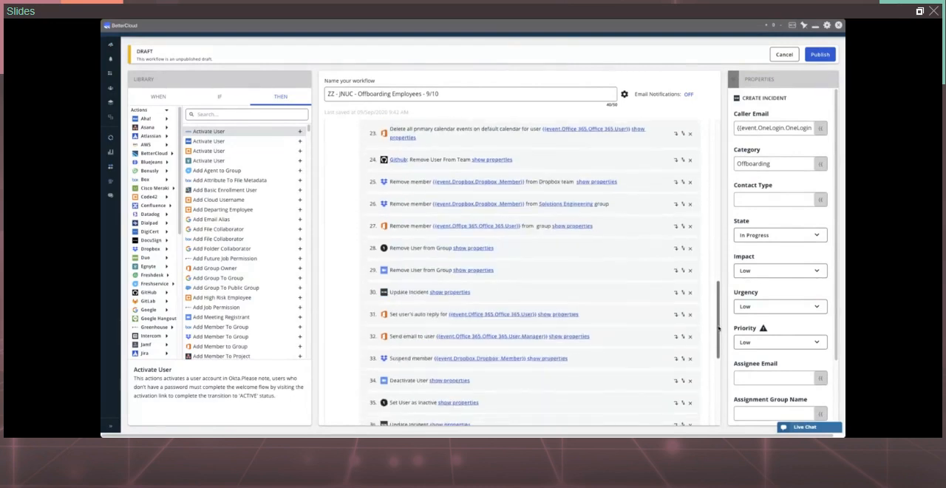
scroll(down, 3)
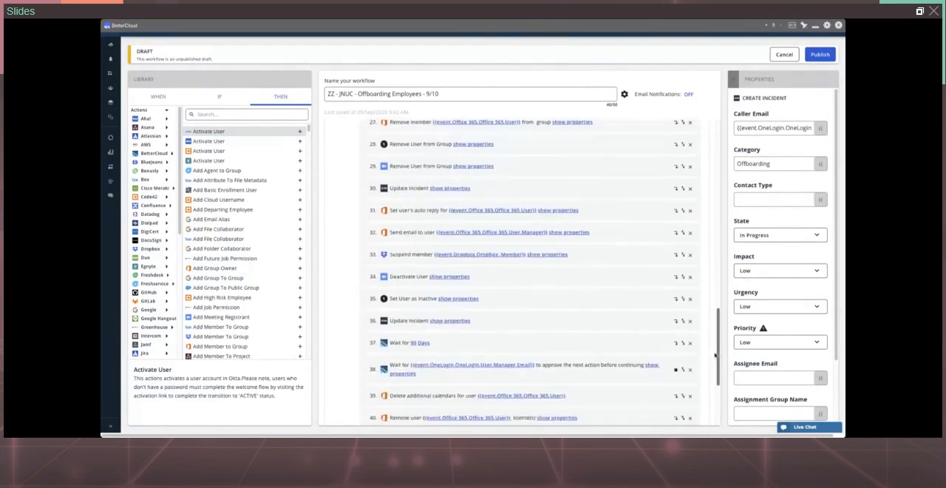
scroll(down, 3)
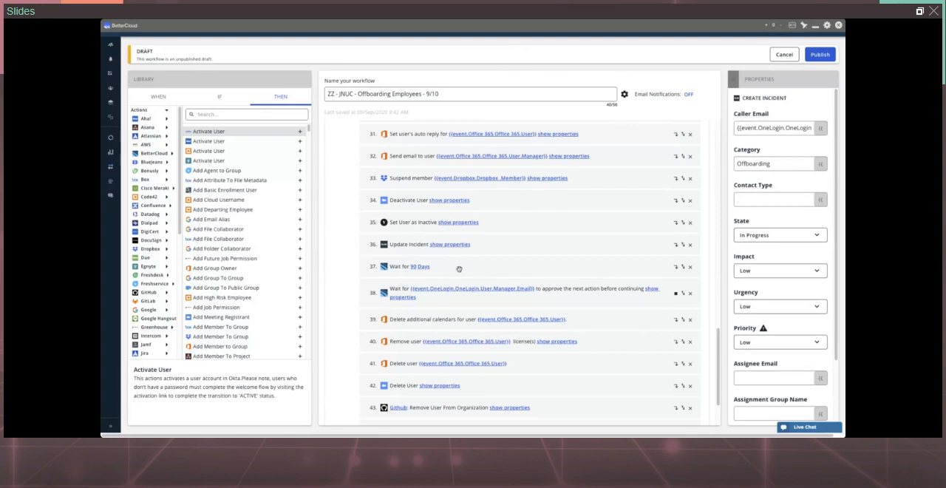
mouse_move(423, 297)
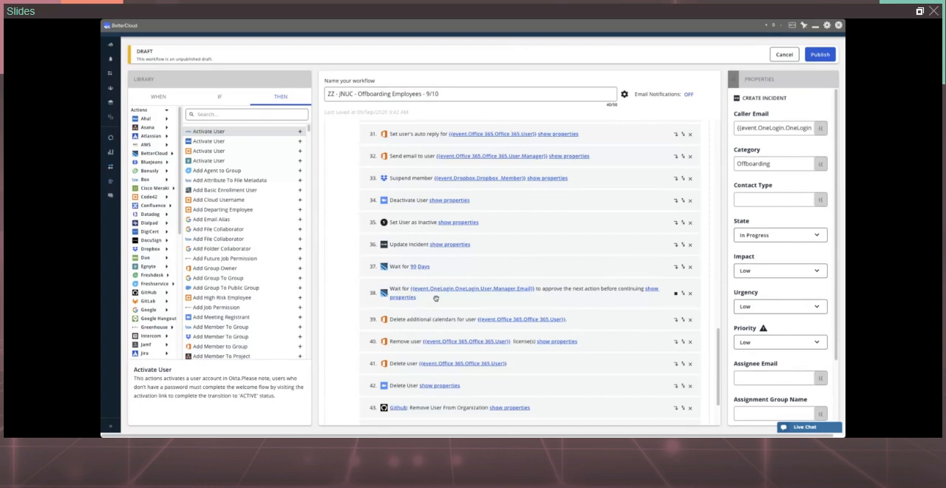
scroll(down, 3)
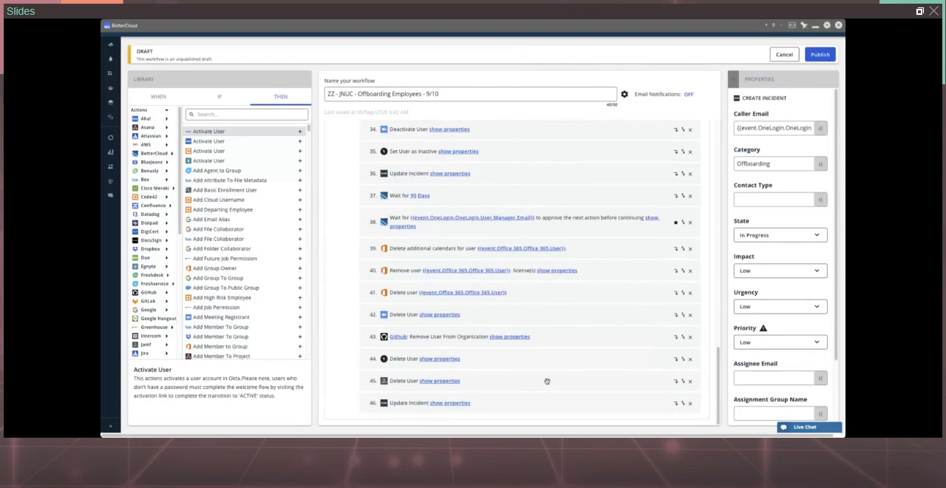
mouse_move(618, 390)
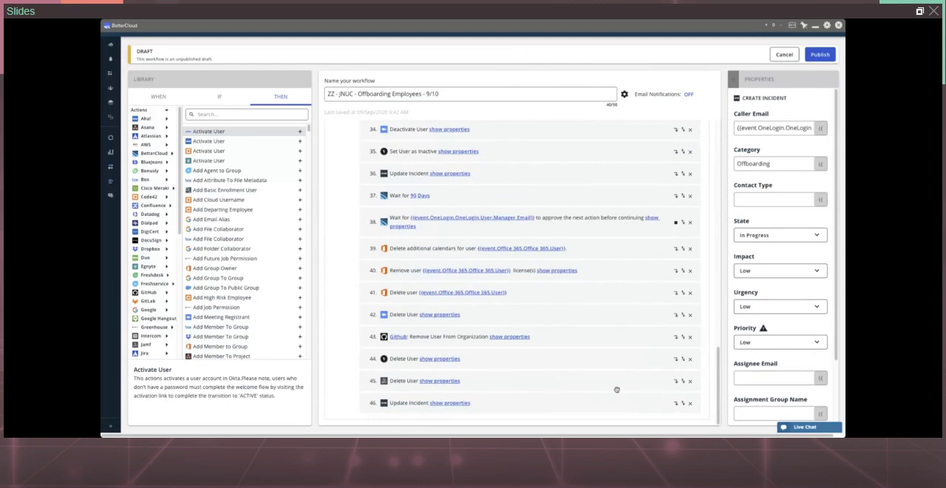
mouse_move(618, 389)
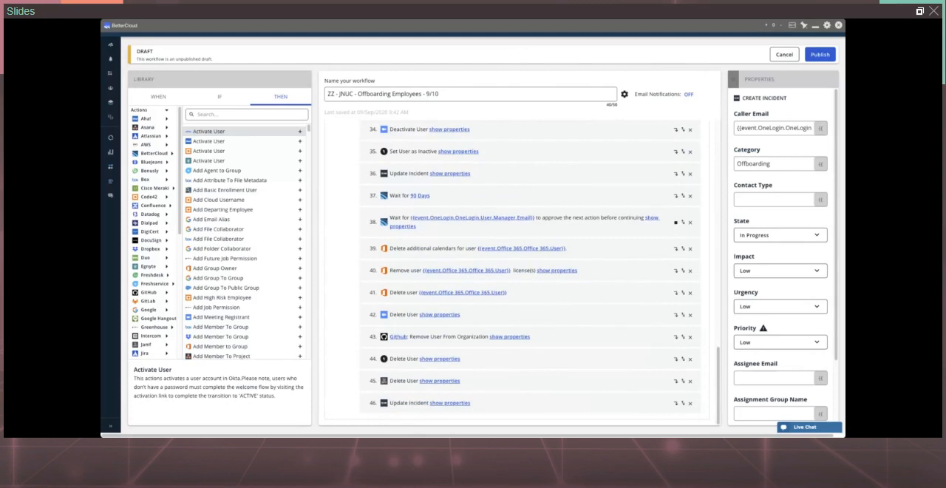